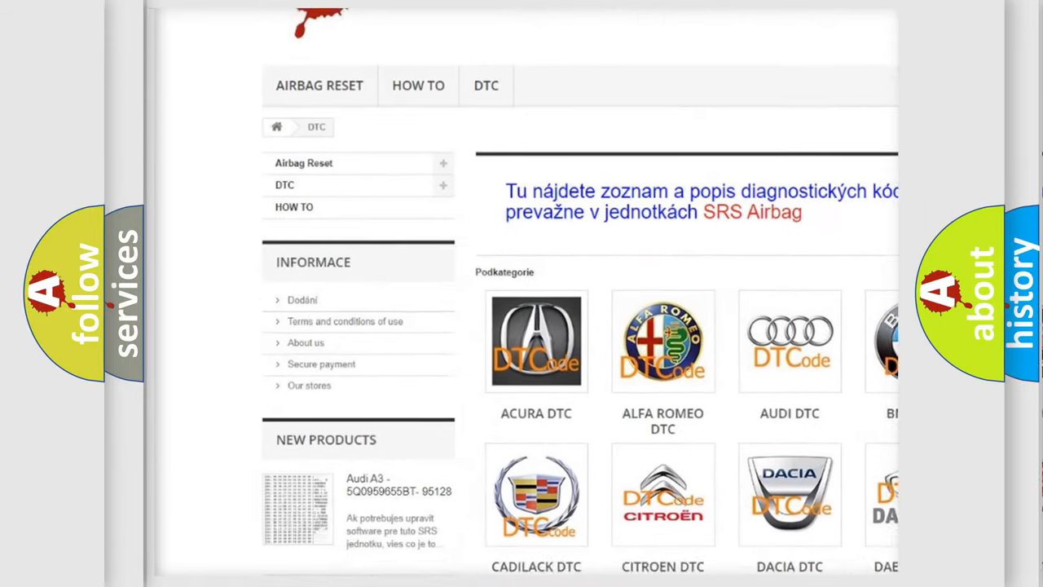
scroll("down", 3)
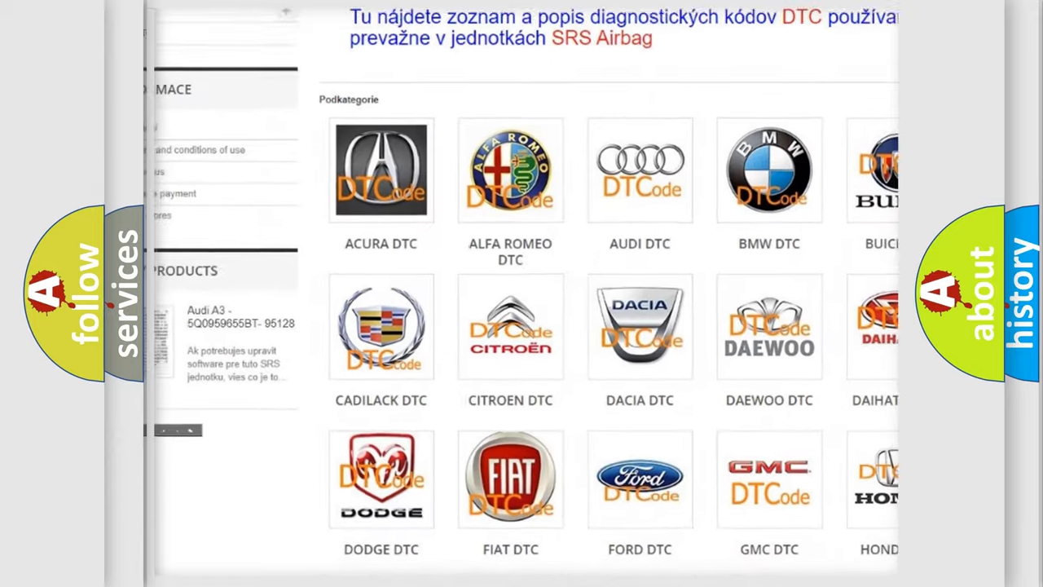